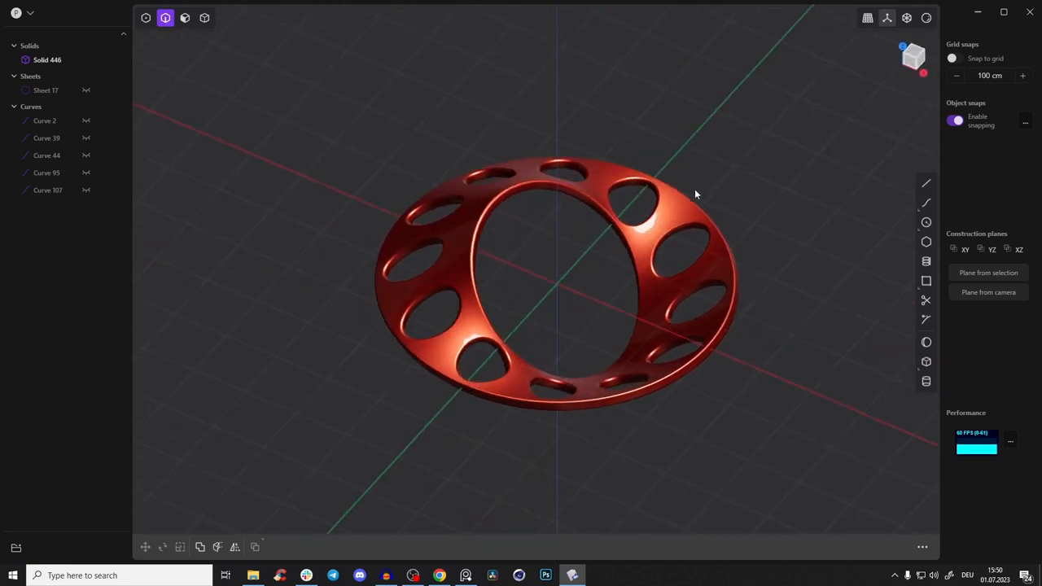
Orbit to a top-down view and pick the red matcap material look.
{"action": "left_click_drag", "start_coordinate": [697, 194], "coordinate": [742, 151]}
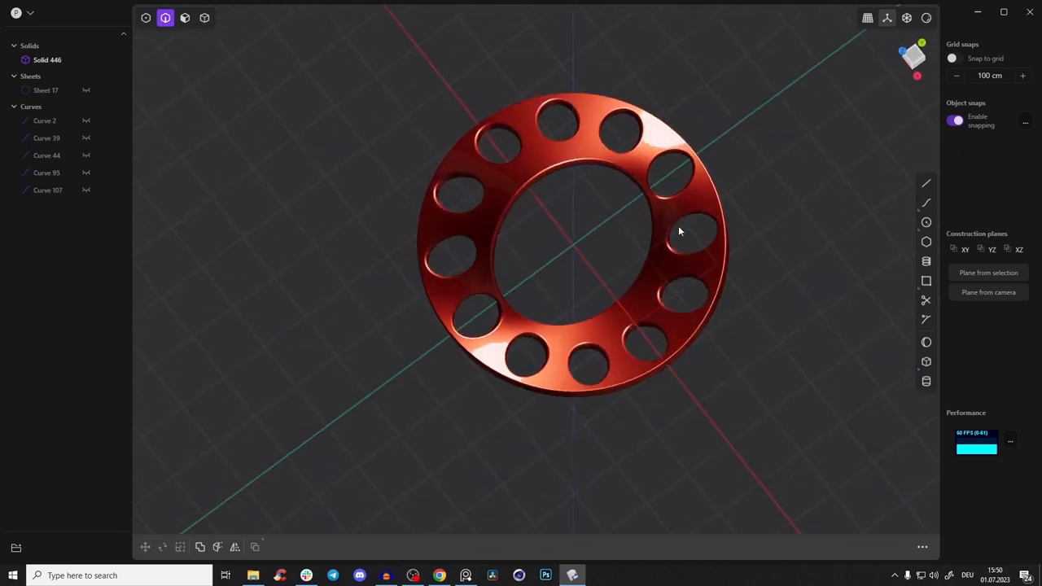
{"action": "left_click", "coordinate": [207, 18]}
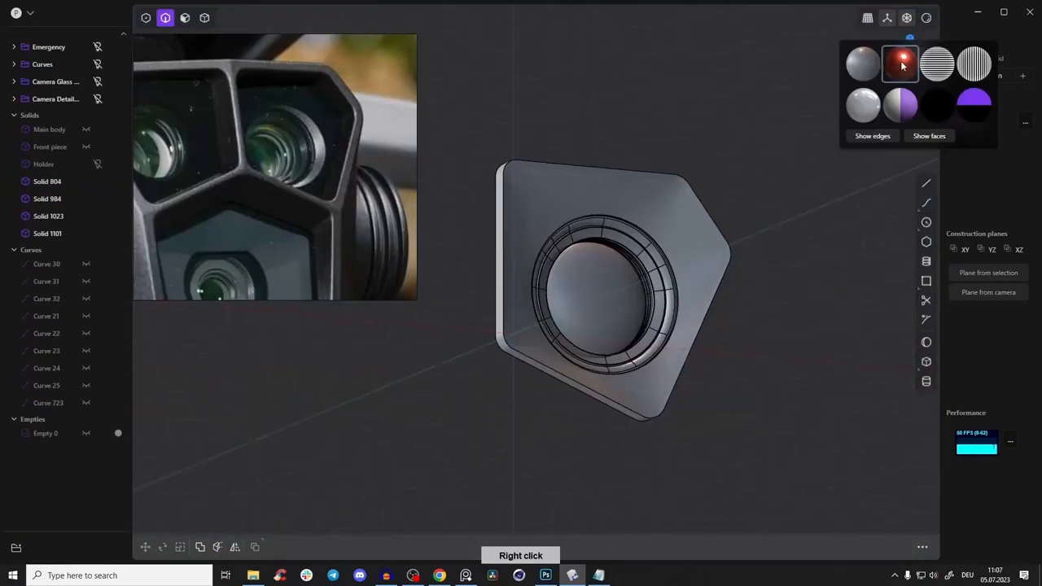
{"action": "left_click", "coordinate": [902, 64]}
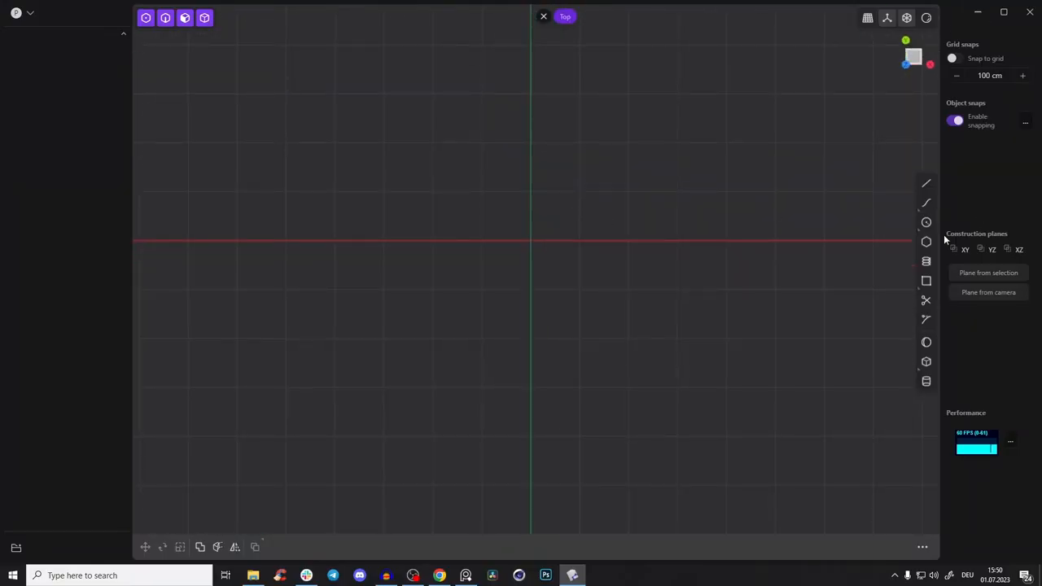
Start an ellipse on the ground, then begin a line in Front view.
{"action": "left_click", "coordinate": [926, 221]}
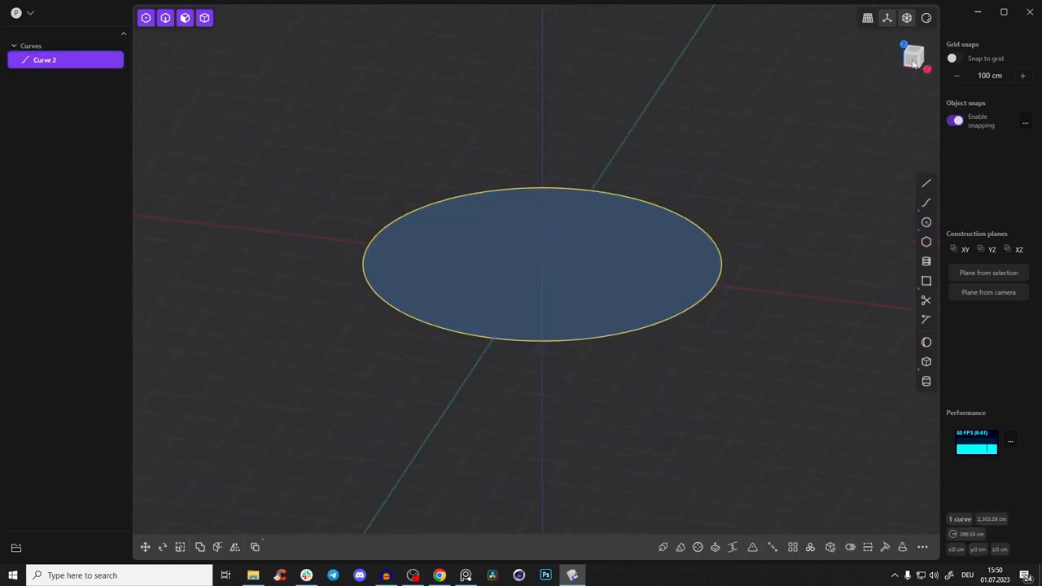
{"action": "left_click", "coordinate": [909, 58]}
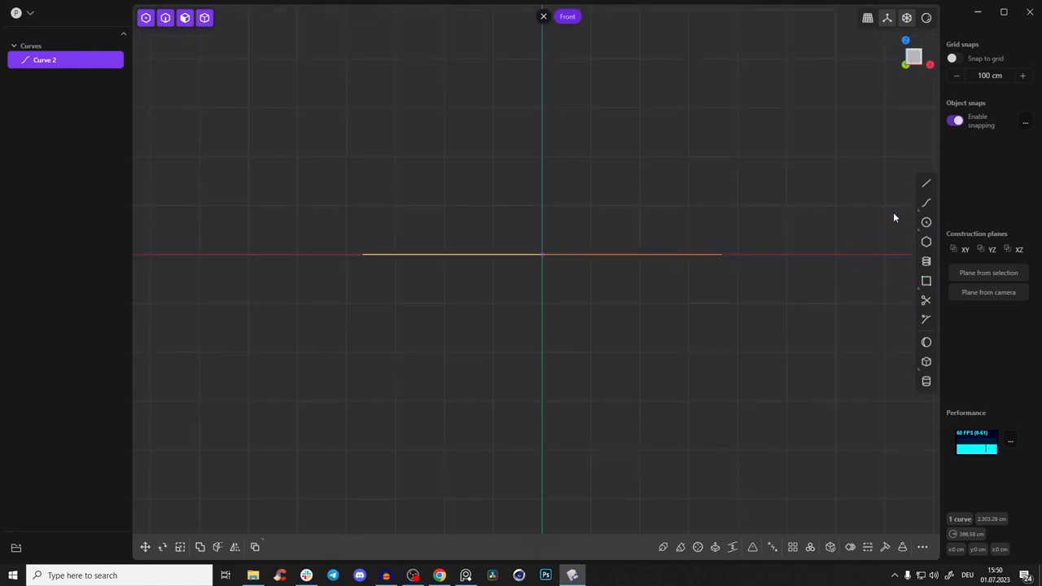
{"action": "left_click", "coordinate": [926, 183]}
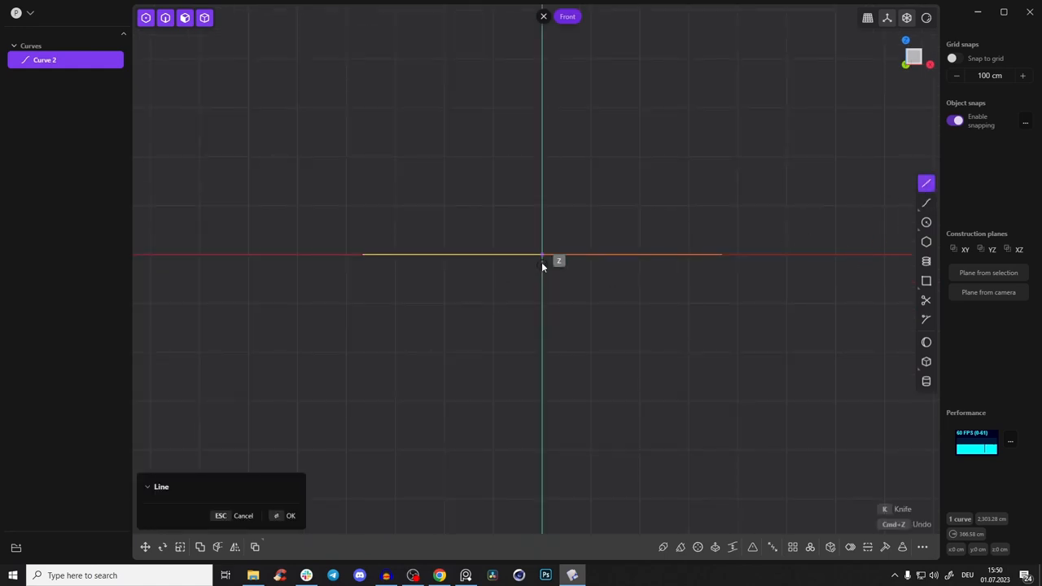
{"action": "mouse_move", "coordinate": [614, 338]}
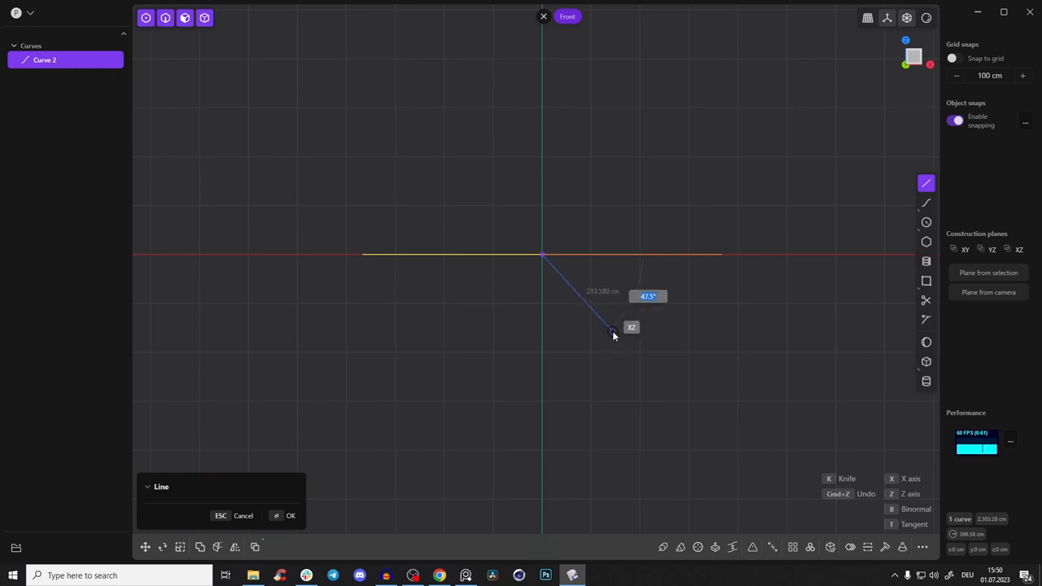
{"action": "mouse_move", "coordinate": [621, 344]}
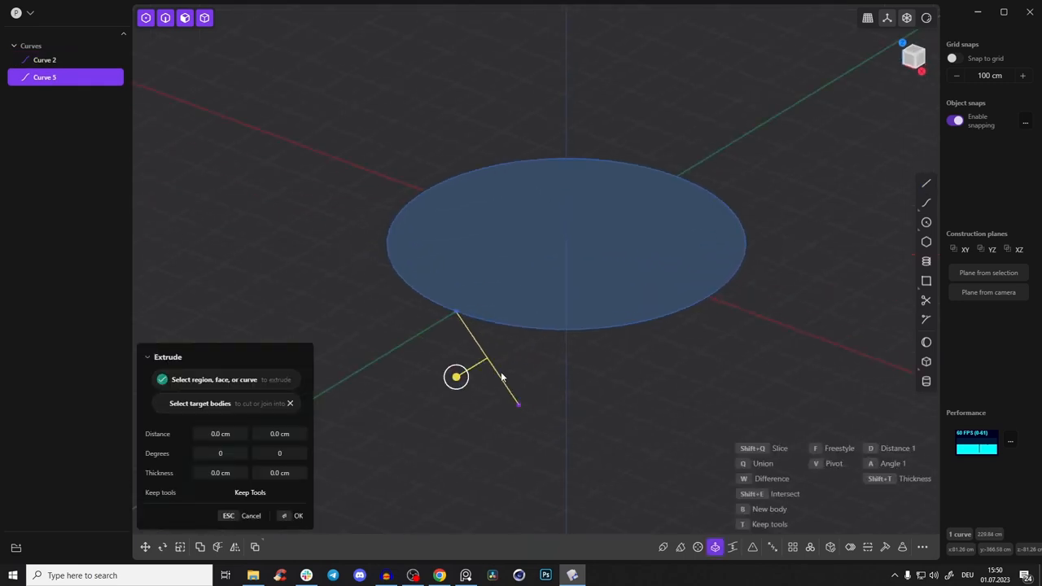
Extrude the line into a flat sheet and align the view to its plane.
{"action": "left_click_drag", "start_coordinate": [456, 376], "coordinate": [503, 349]}
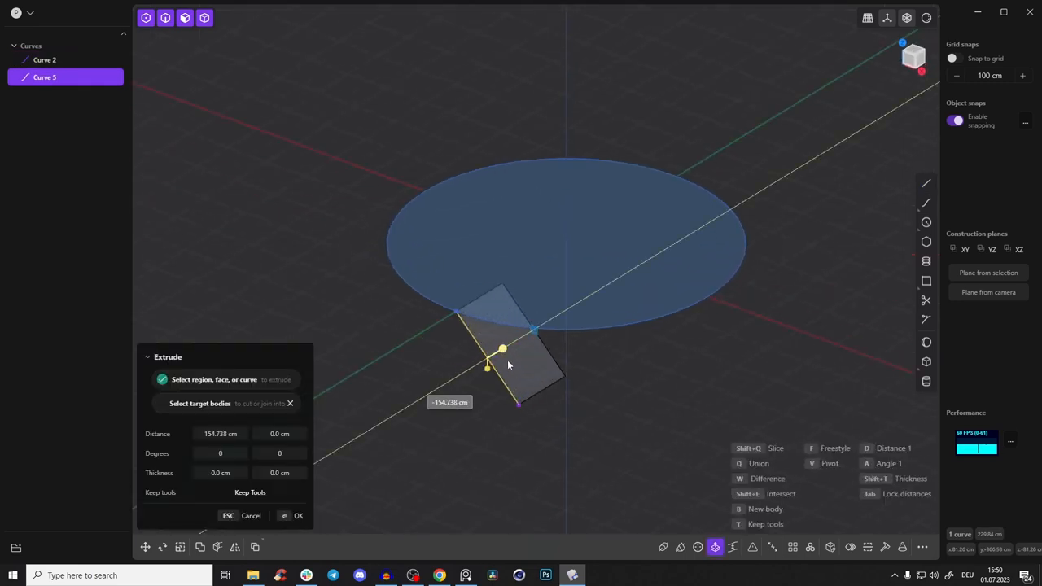
{"action": "left_click", "coordinate": [297, 515]}
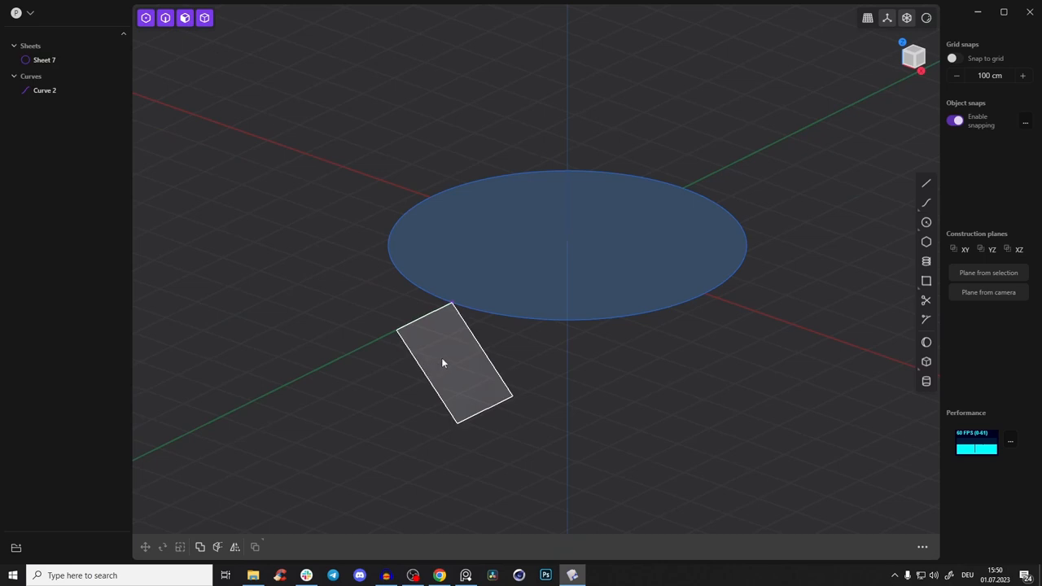
{"action": "left_click", "coordinate": [445, 363]}
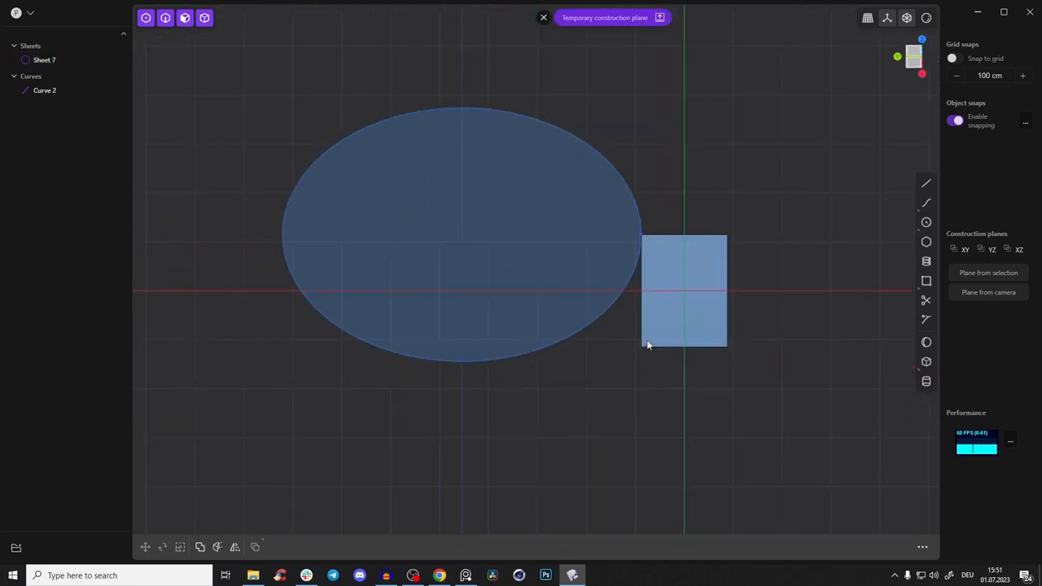
{"action": "left_click_drag", "start_coordinate": [648, 346], "coordinate": [571, 262]}
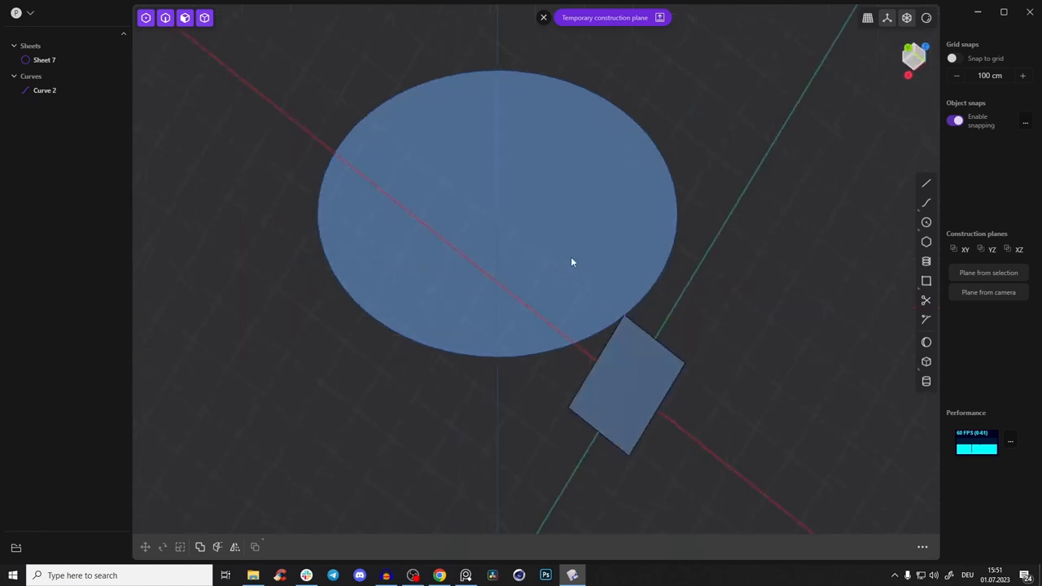
{"action": "left_click_drag", "start_coordinate": [571, 263], "coordinate": [702, 90]}
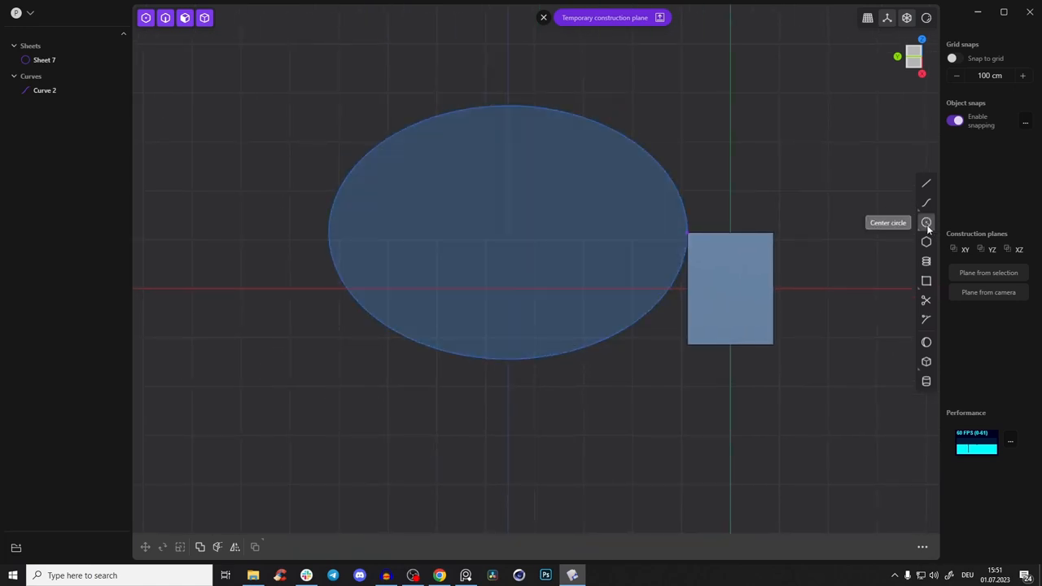
Start a center circle on the sheet's construction plane.
{"action": "left_click", "coordinate": [926, 222]}
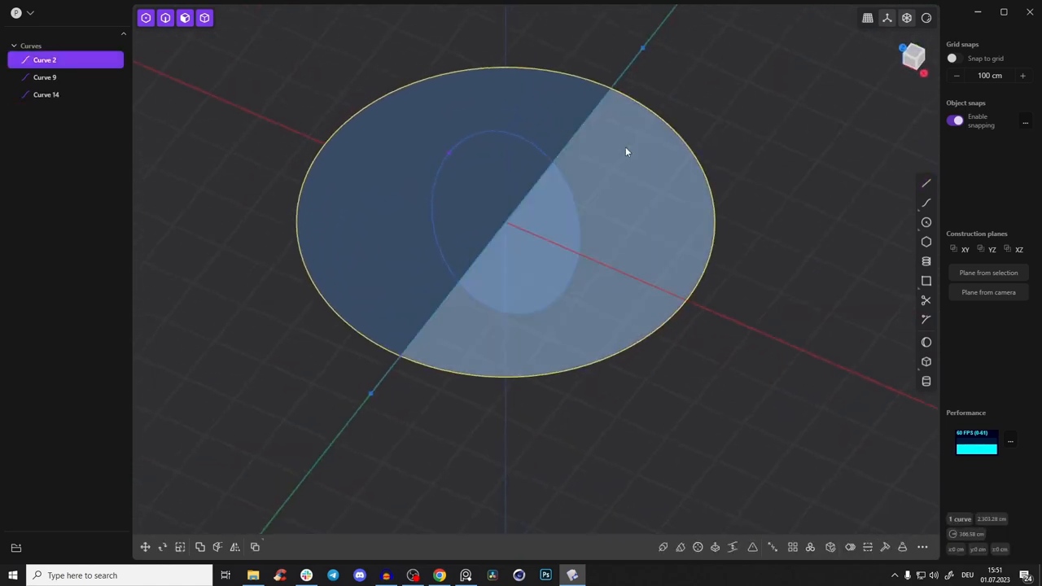
Run Cut from command search with the line as the cutting curve.
{"action": "left_click", "coordinate": [627, 151]}
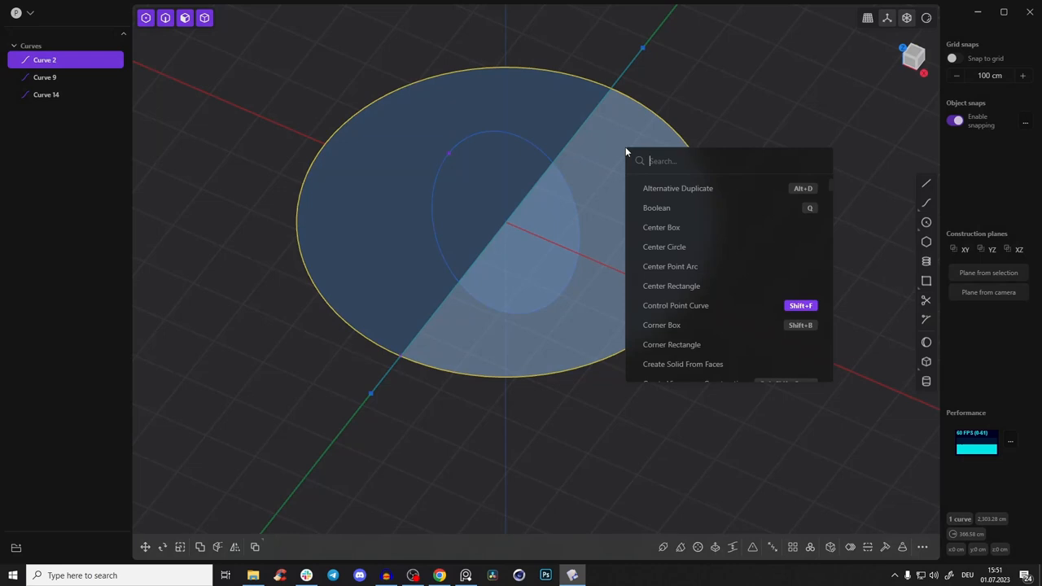
{"action": "type", "text": "cut"}
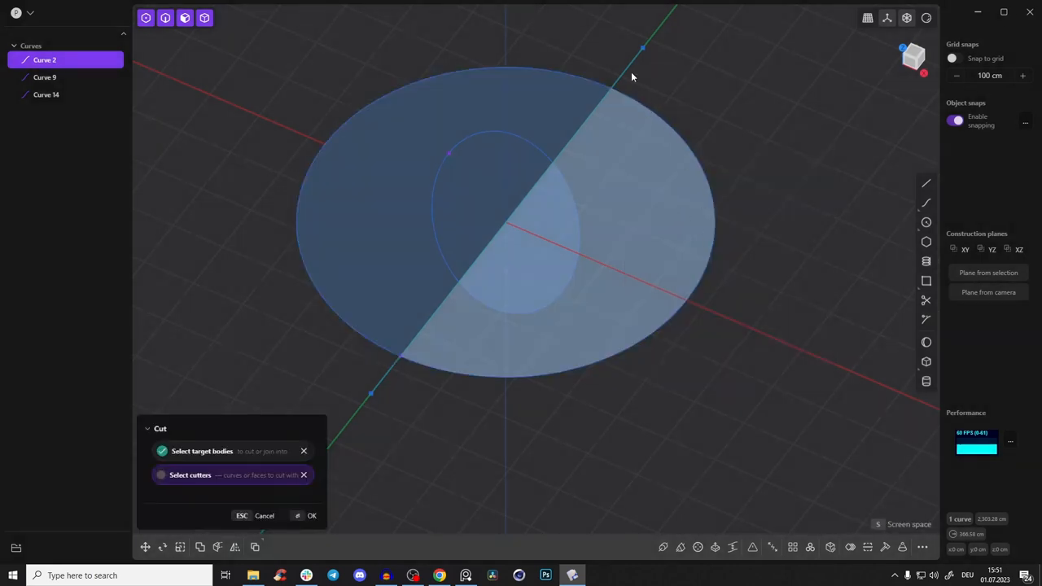
{"action": "left_click", "coordinate": [311, 515]}
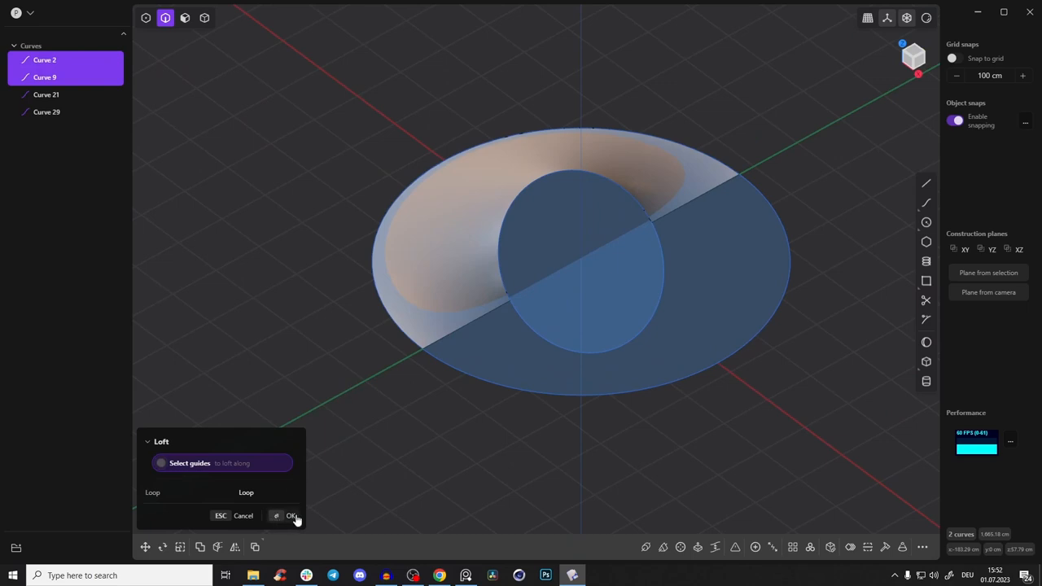
Confirm the loft to create the twisted ring surface.
{"action": "left_click", "coordinate": [289, 515]}
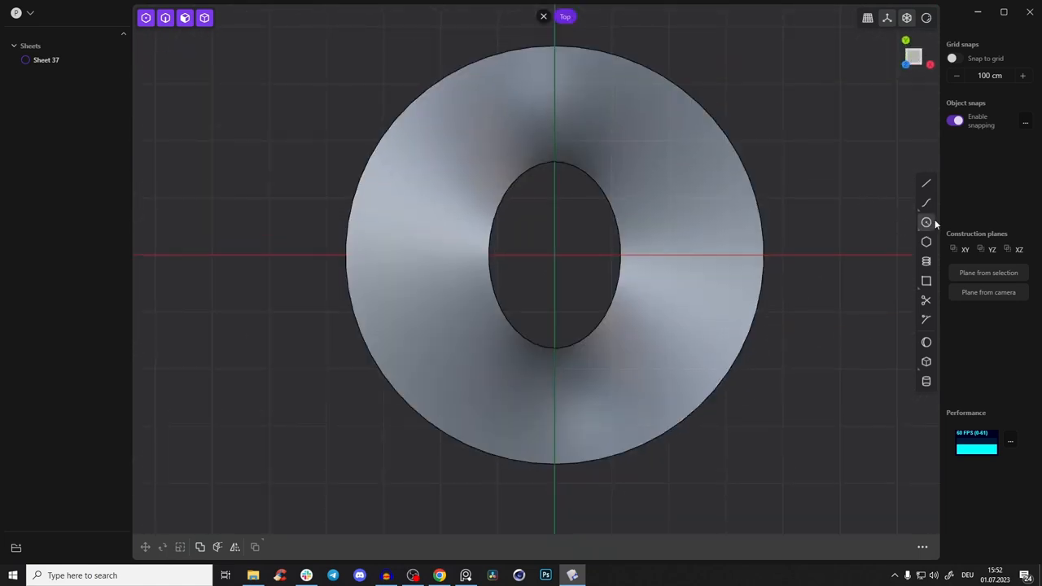
Place a circle at the ring's middle point and move it onto the ring's top.
{"action": "left_click", "coordinate": [926, 222]}
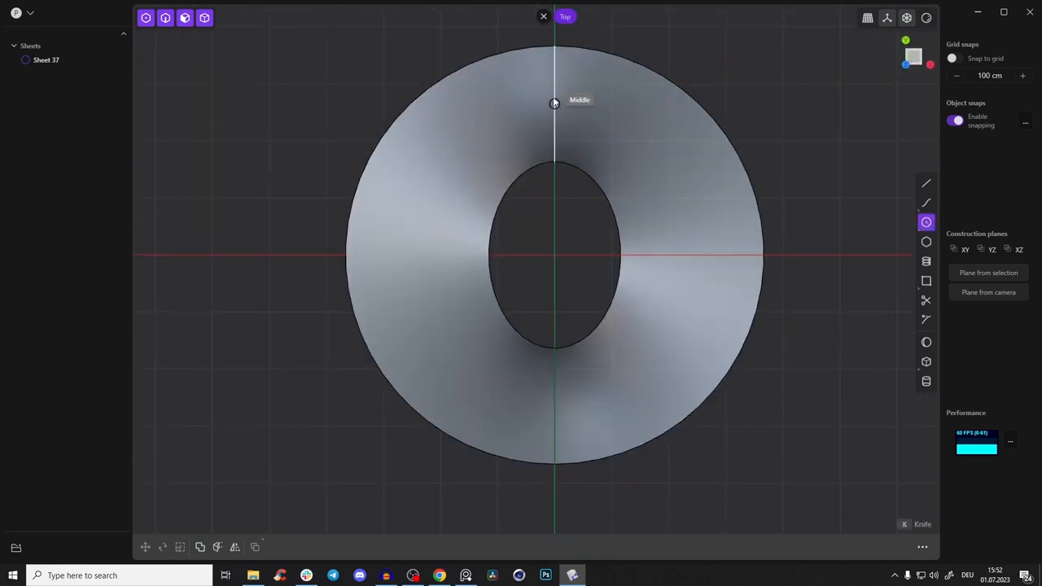
{"action": "left_click", "coordinate": [554, 103]}
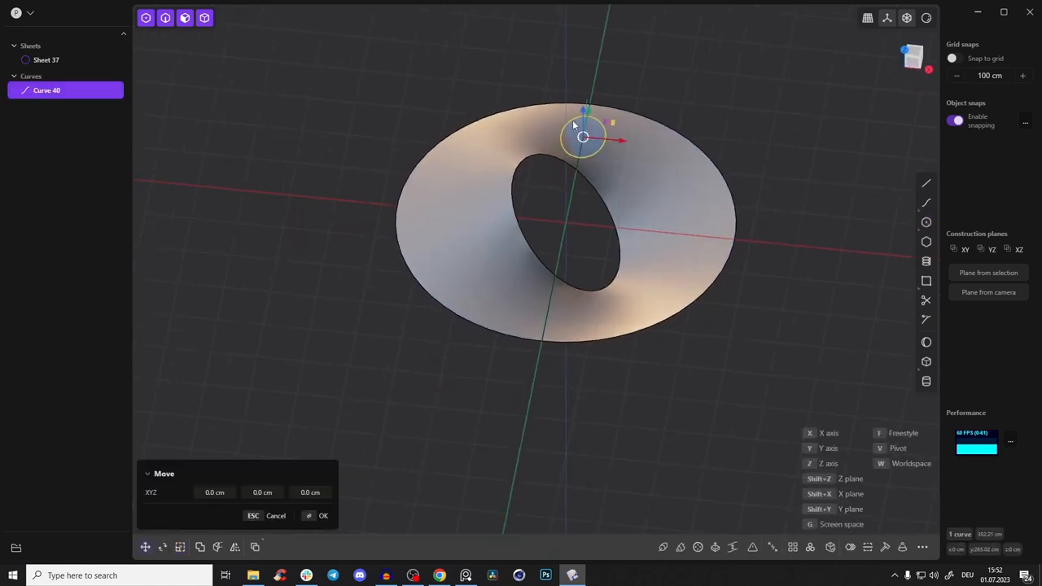
{"action": "left_click_drag", "start_coordinate": [583, 136], "coordinate": [619, 95]}
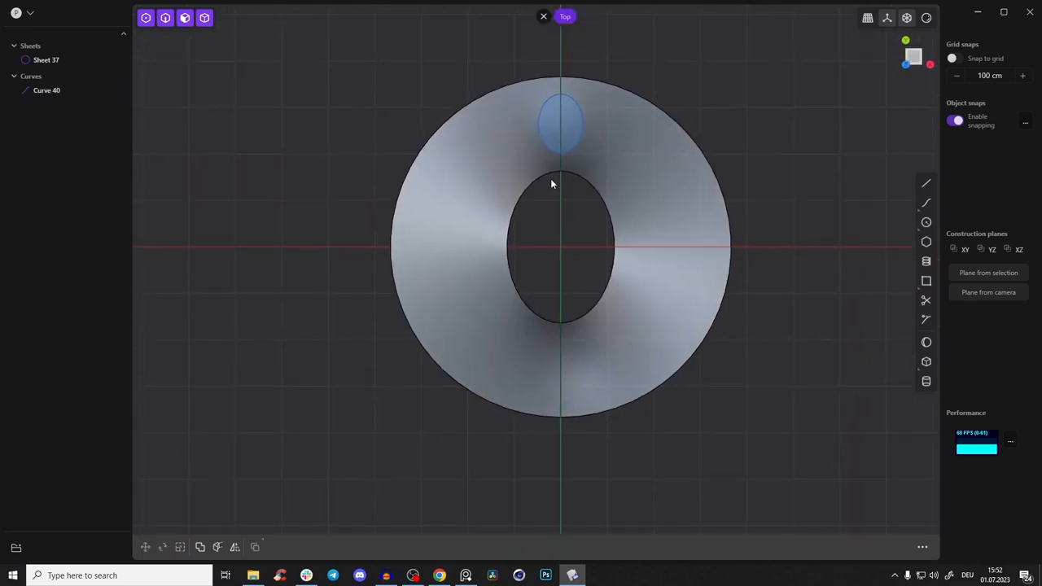
{"action": "left_click", "coordinate": [558, 124]}
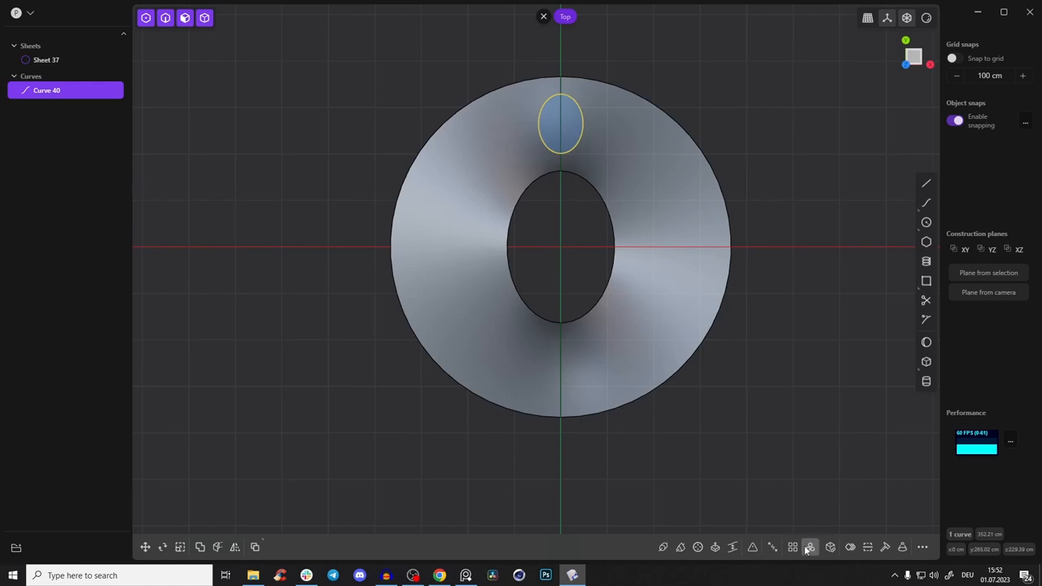
Radially array the small ellipse into 12 copies around 360 degrees.
{"action": "left_click", "coordinate": [811, 548]}
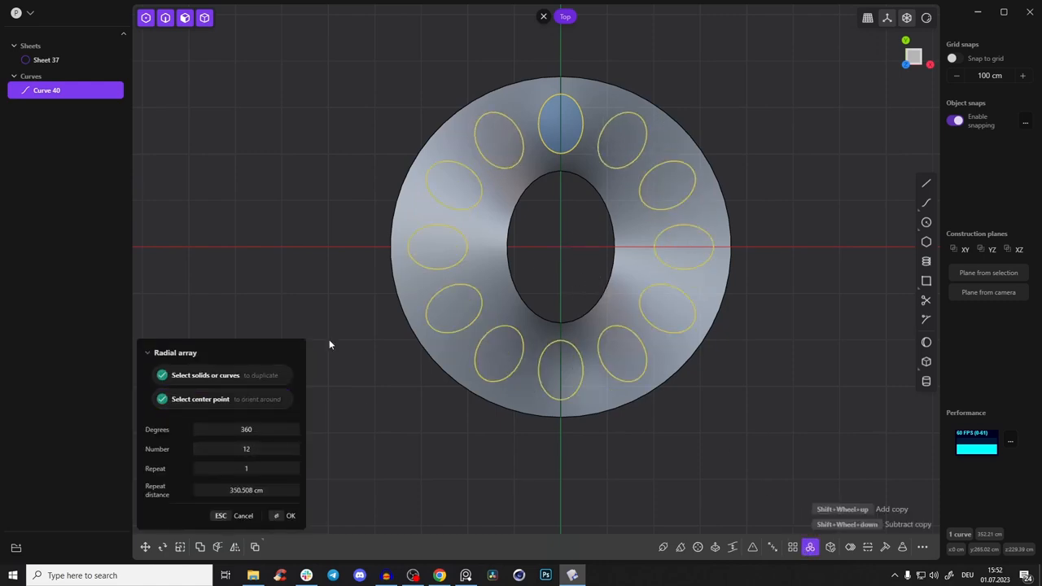
{"action": "left_click", "coordinate": [290, 515]}
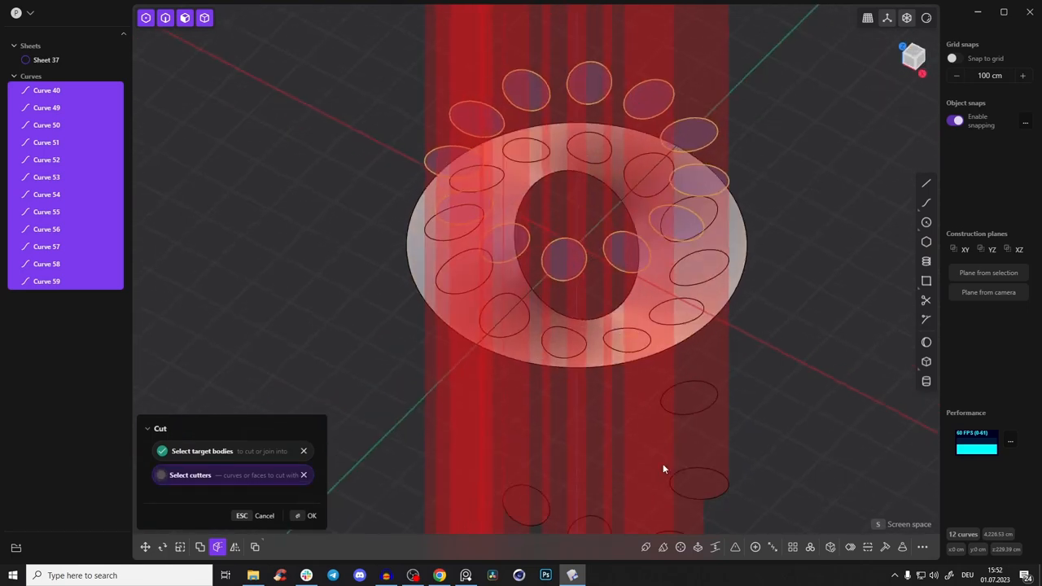
Cut the ring sheet with the twelve ellipses and inspect the cut pieces.
{"action": "left_click", "coordinate": [311, 516]}
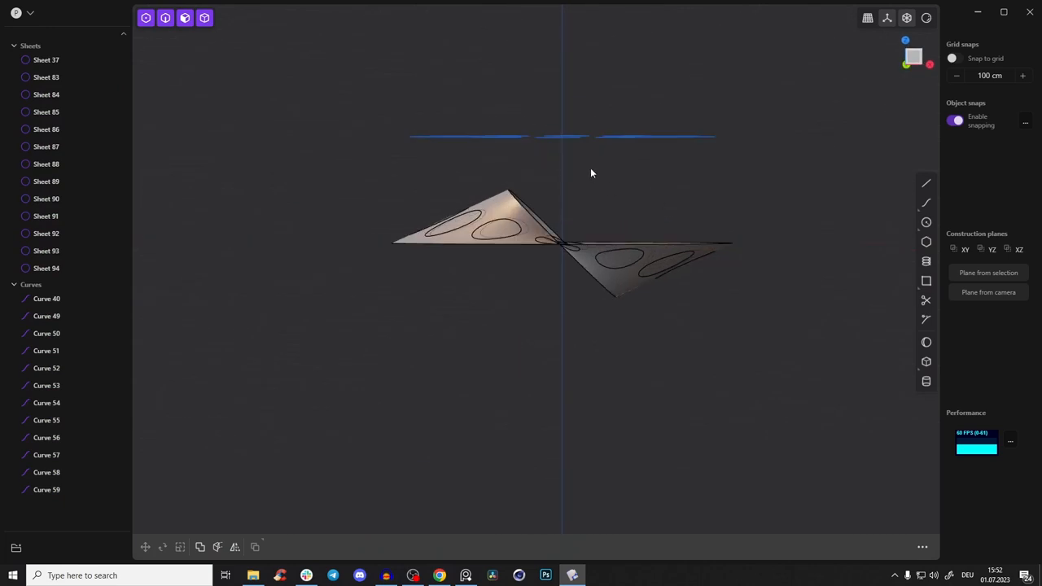
{"action": "left_click_drag", "start_coordinate": [593, 172], "coordinate": [612, 167]}
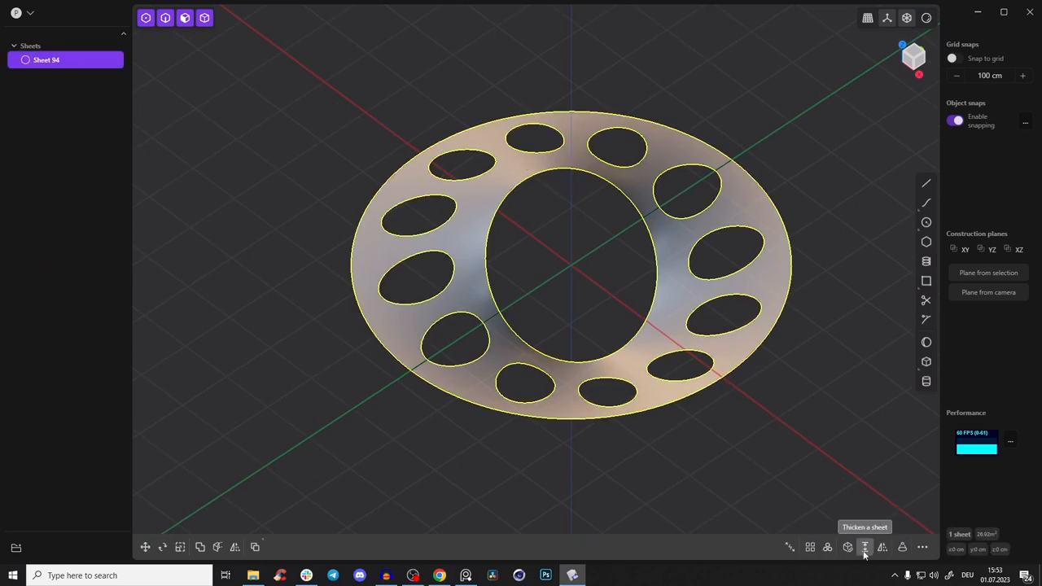
Thicken the holed ring sheet to about 11.256 cm.
{"action": "left_click", "coordinate": [864, 548]}
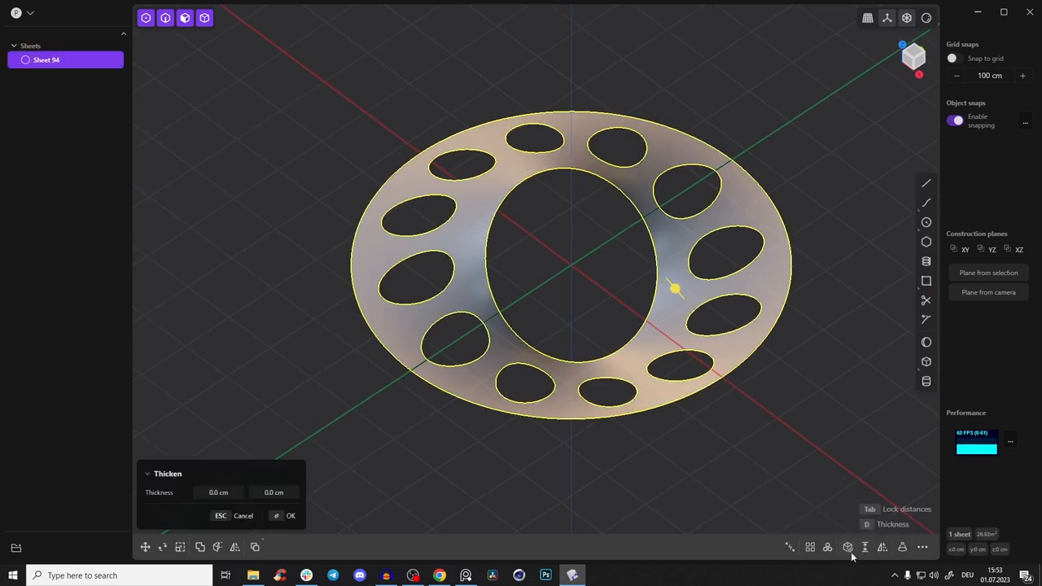
{"action": "left_click_drag", "start_coordinate": [676, 288], "coordinate": [674, 283]}
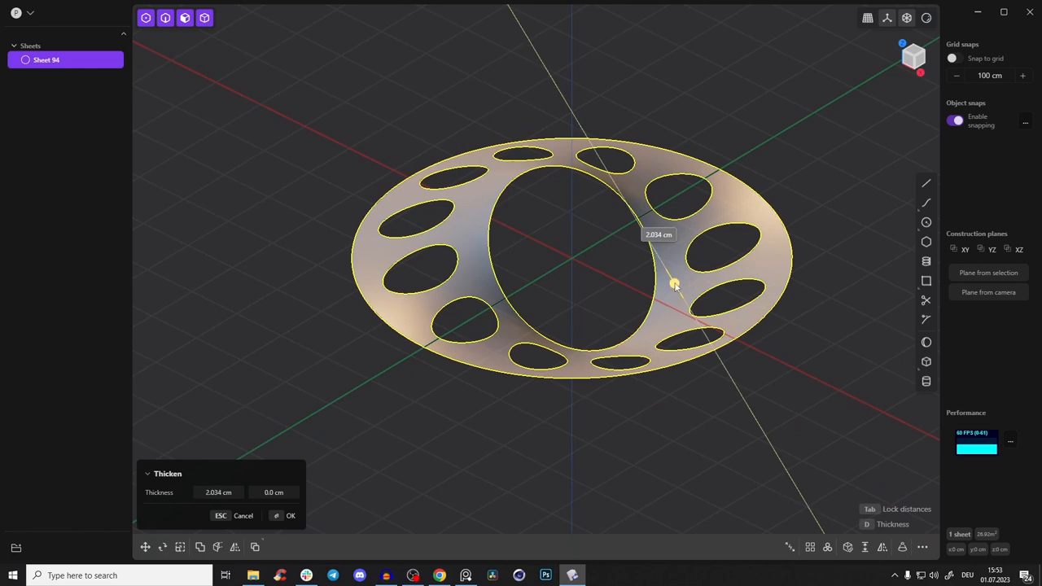
{"action": "left_click_drag", "start_coordinate": [675, 283], "coordinate": [671, 284]}
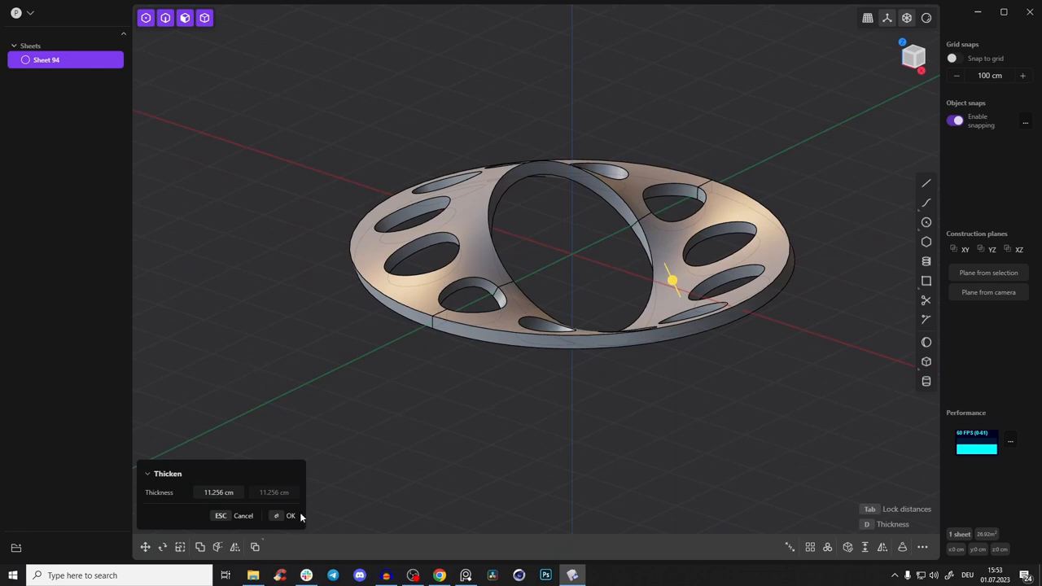
{"action": "left_click", "coordinate": [290, 516]}
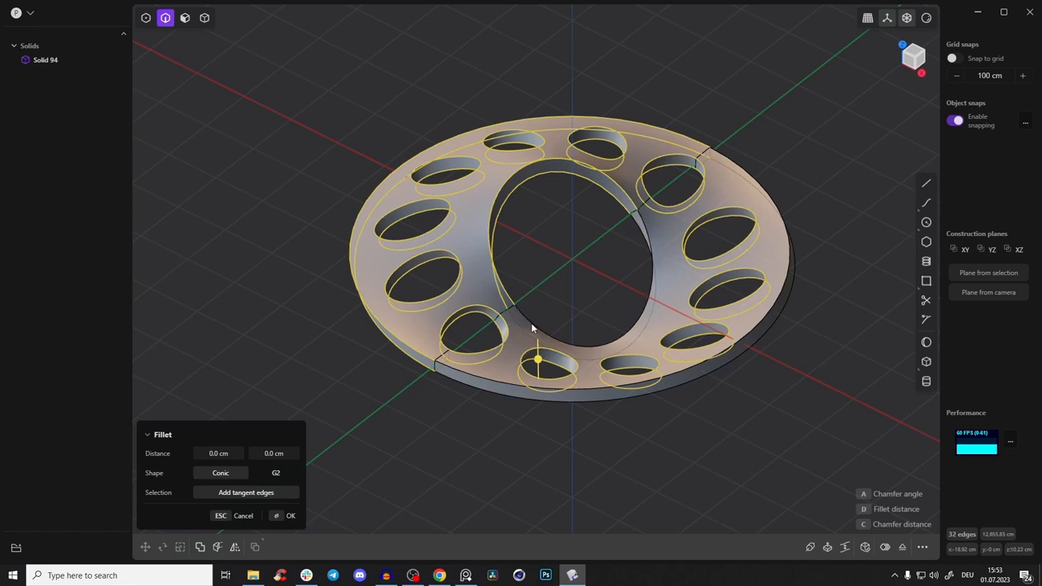
Fillet the twelve hole edges and inner and outer rims at about 2 cm.
{"action": "left_click_drag", "start_coordinate": [537, 358], "coordinate": [517, 375]}
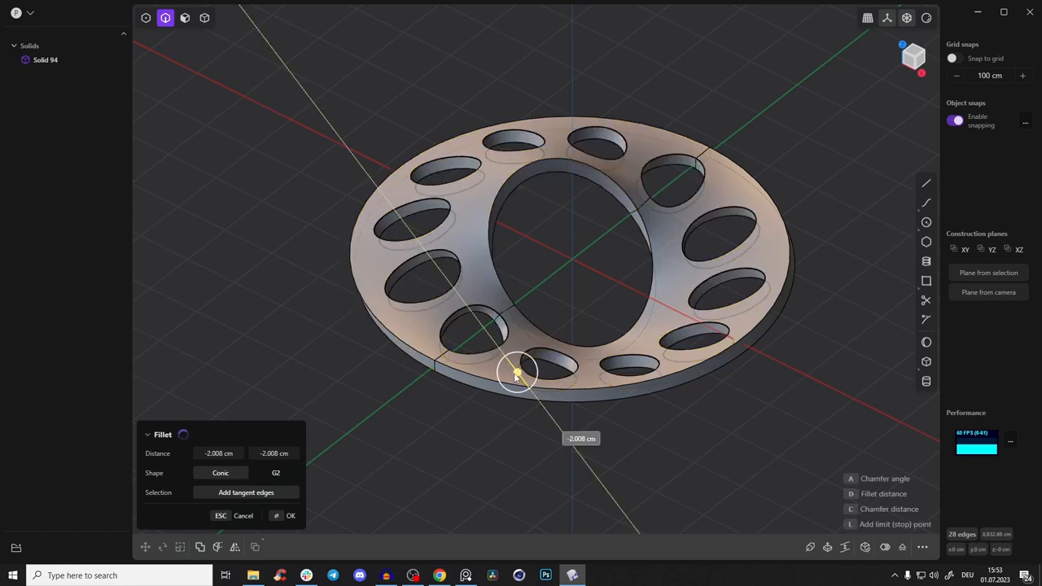
{"action": "left_click_drag", "start_coordinate": [519, 375], "coordinate": [523, 376]}
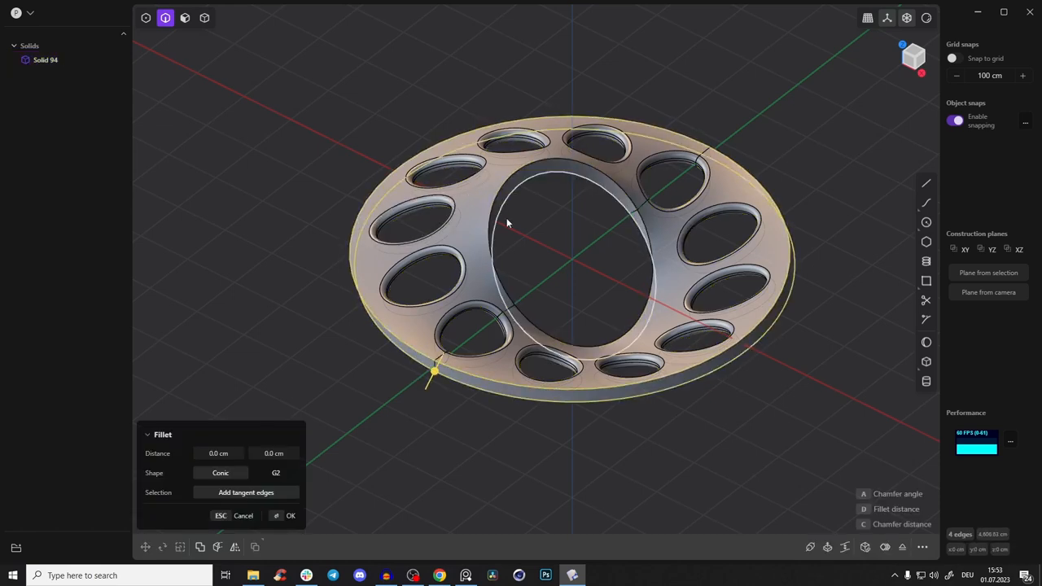
{"action": "left_click_drag", "start_coordinate": [505, 224], "coordinate": [517, 305]}
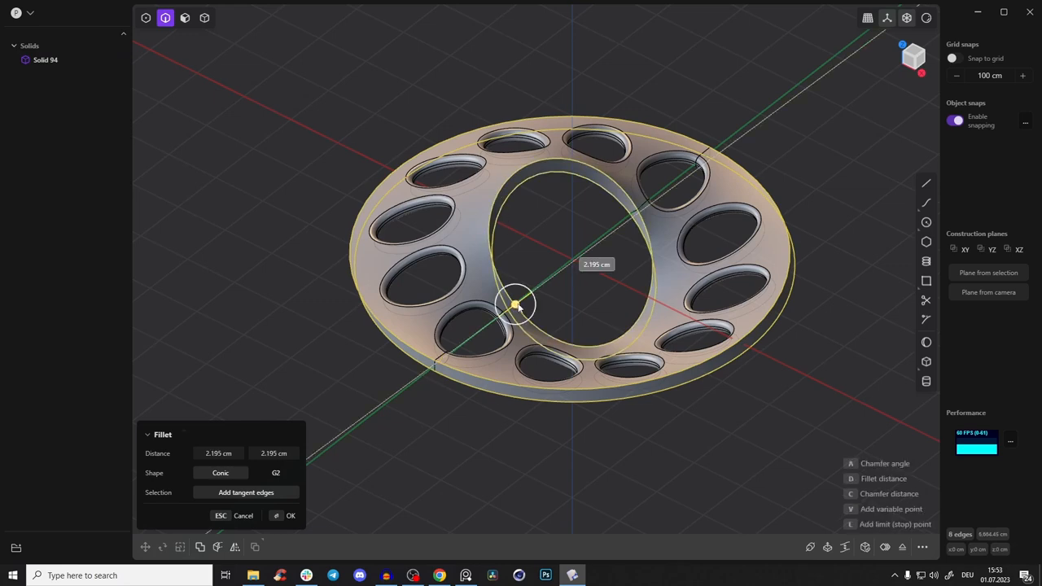
{"action": "left_click", "coordinate": [290, 515]}
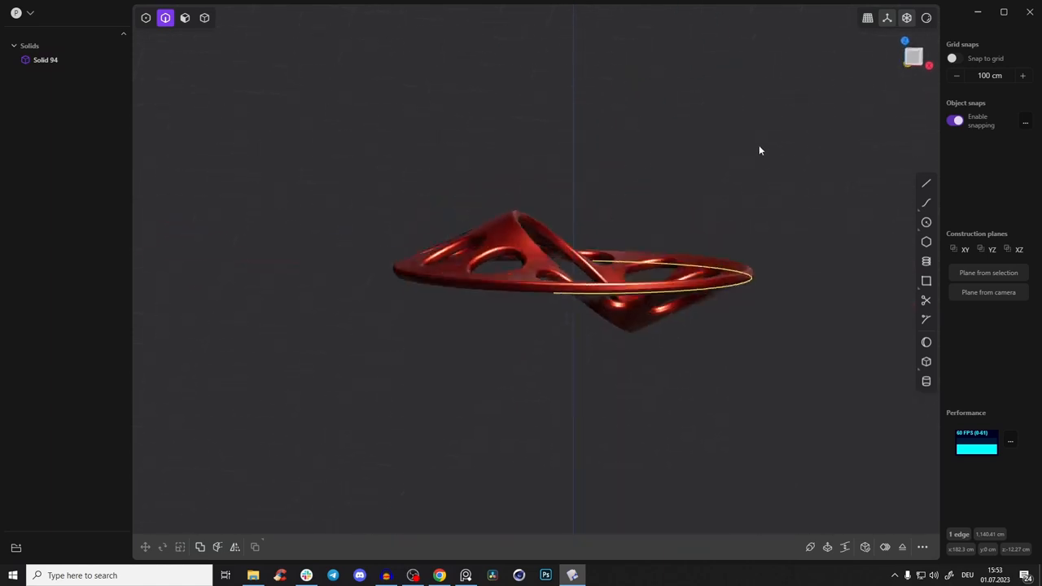
{"action": "left_click_drag", "start_coordinate": [760, 151], "coordinate": [713, 197]}
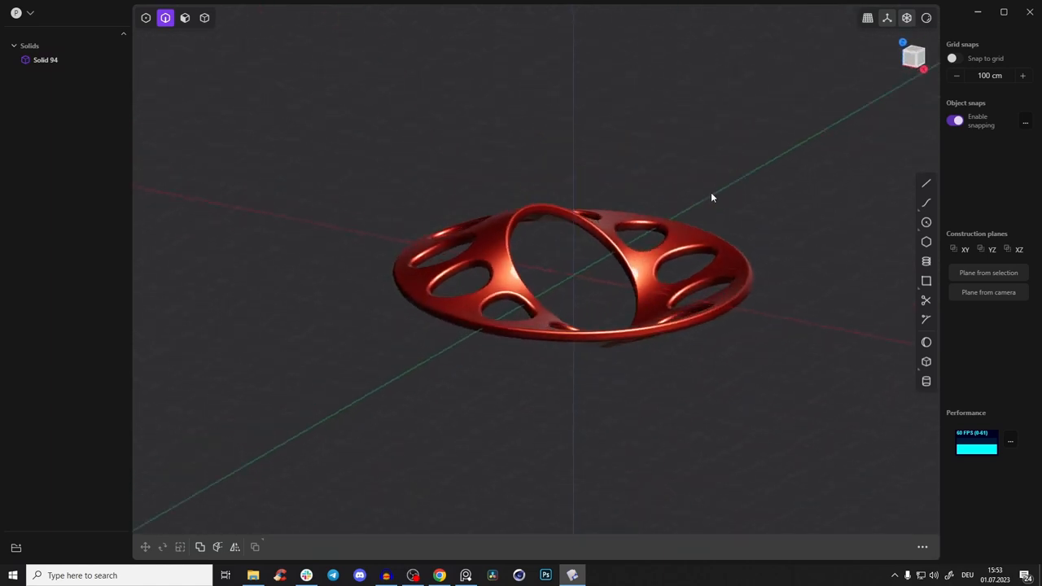
{"action": "left_click_drag", "start_coordinate": [712, 198], "coordinate": [812, 133]}
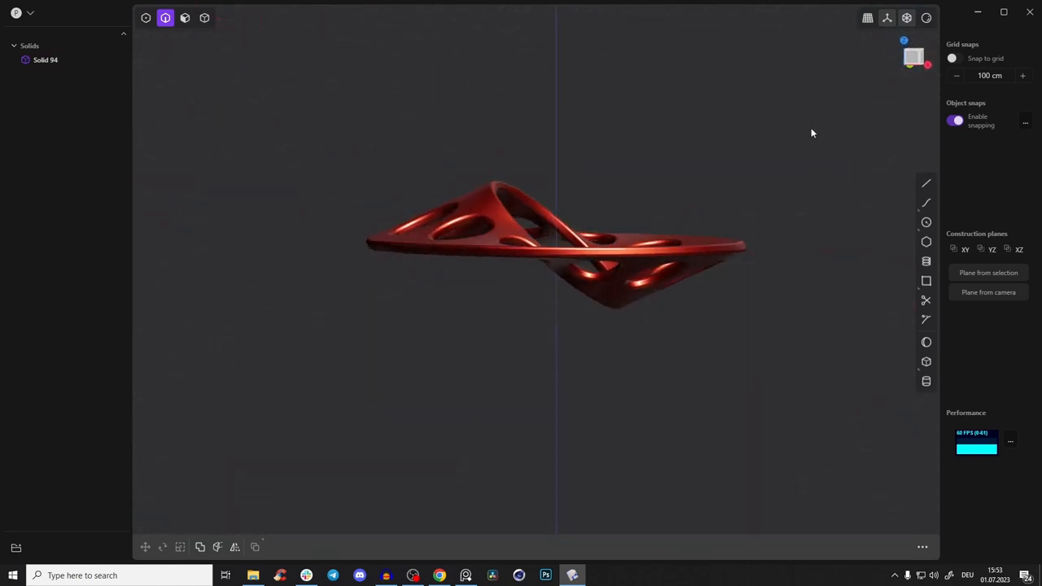